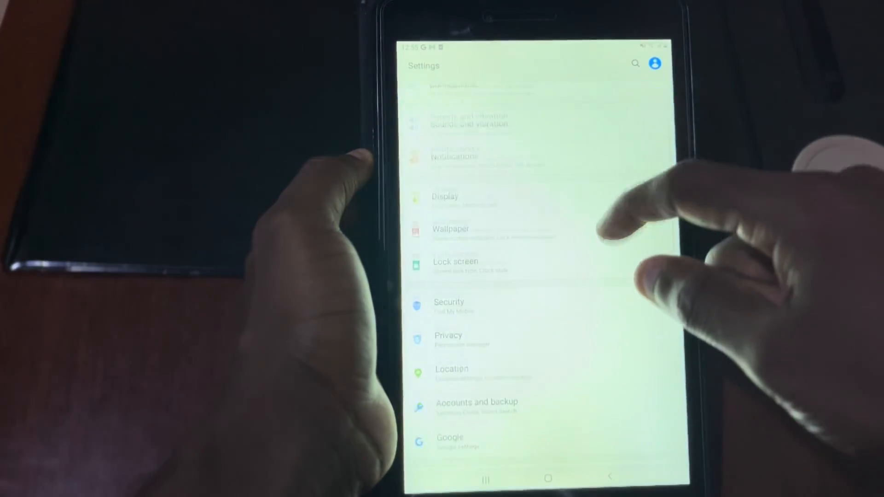
- Scroll down the Settings list toward General management and its Reset options
{"action": "scroll", "scroll_direction": "down", "scroll_amount": 3}
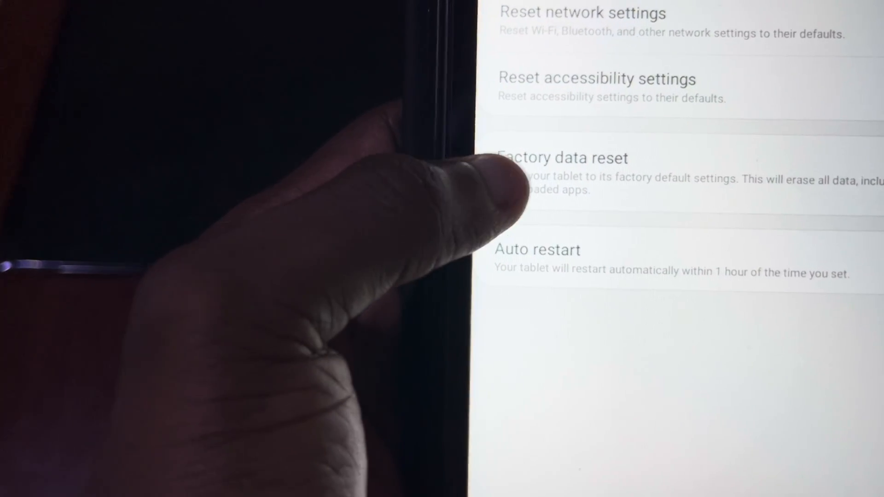
- Review the factory data reset summary of signed-in accounts and apps to be removed
{"action": "left_click", "coordinate": [561, 158]}
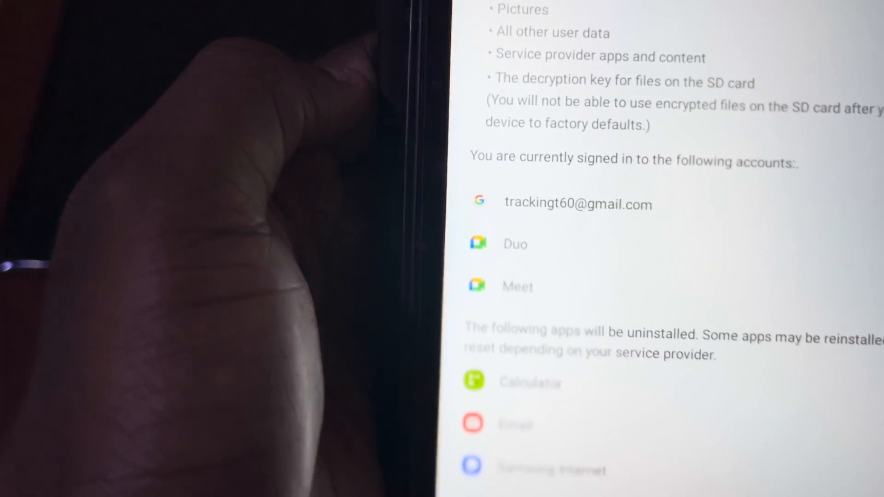
{"action": "scroll", "scroll_direction": "down", "scroll_amount": 3}
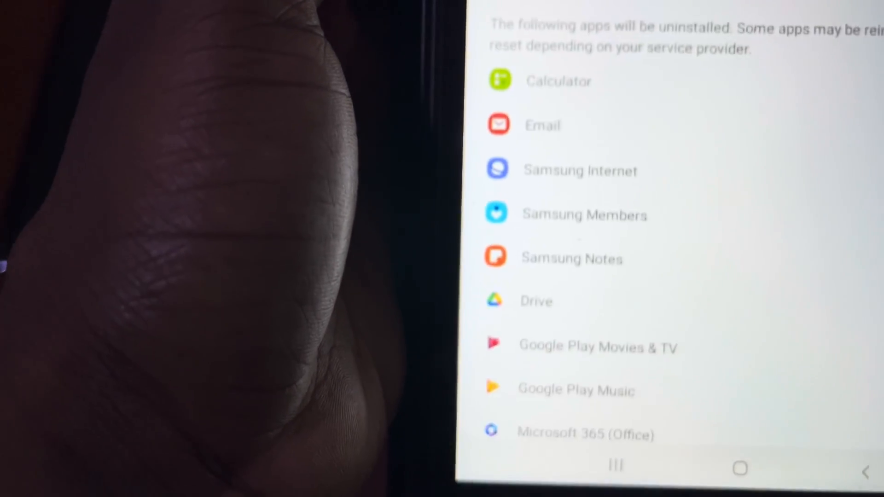
{"action": "scroll", "scroll_direction": "down", "scroll_amount": 3}
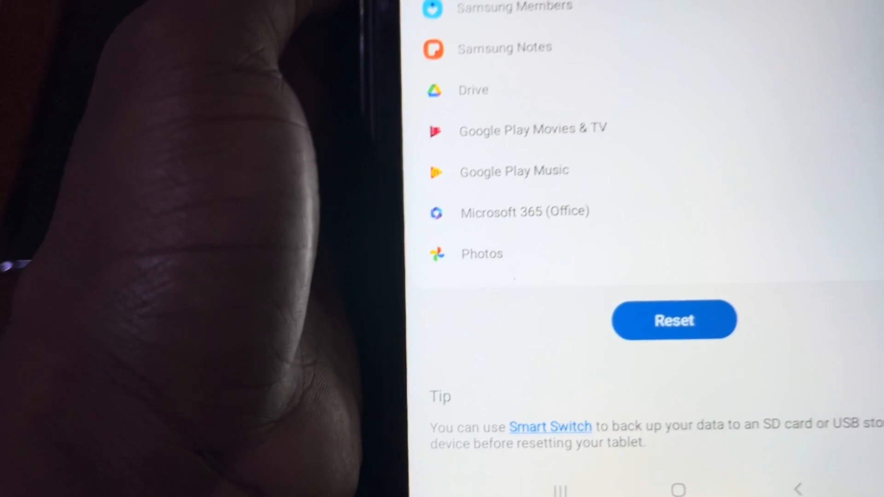
{"action": "scroll", "scroll_direction": "down", "scroll_amount": 3}
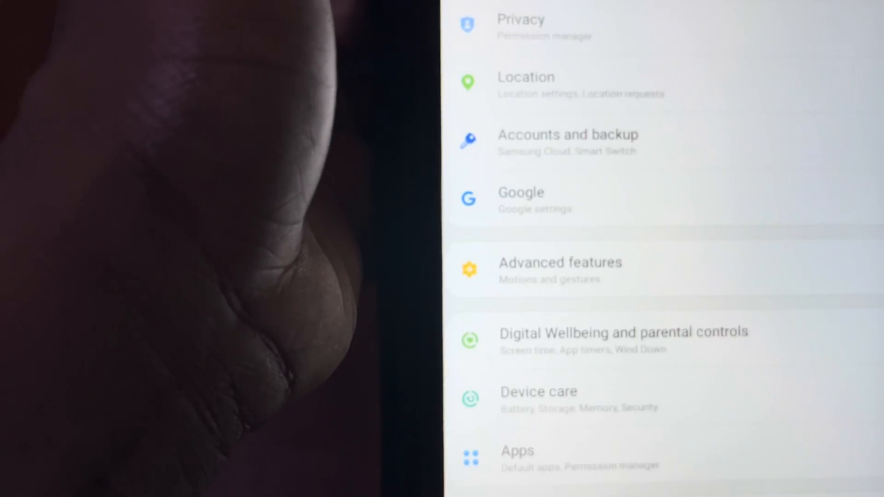
- Go through Accounts and backup to Accounts and select the signed-in Google account
{"action": "left_click", "coordinate": [567, 143]}
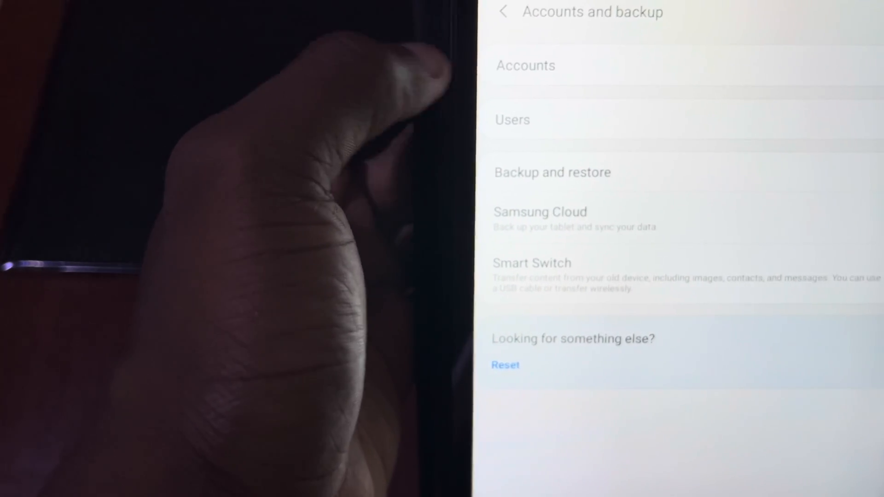
{"action": "left_click", "coordinate": [525, 65]}
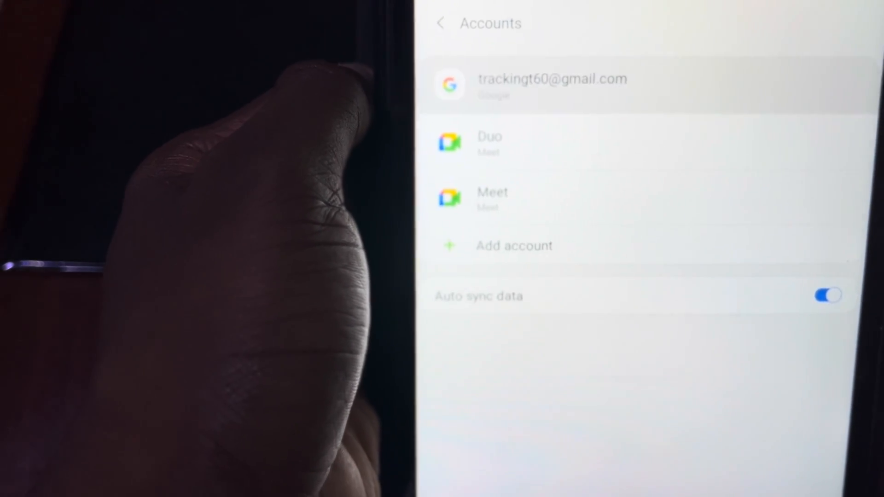
{"action": "left_click", "coordinate": [552, 85]}
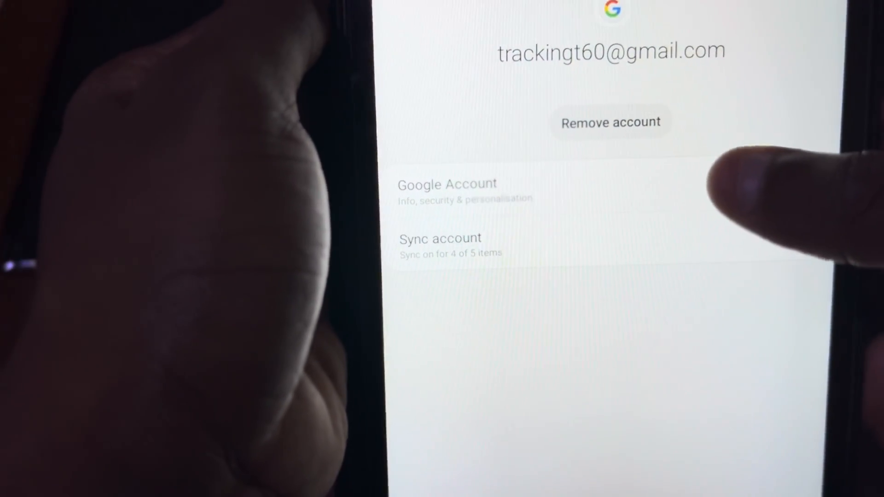
- Remove the Google account from the tablet and confirm the removal
{"action": "left_click", "coordinate": [610, 123]}
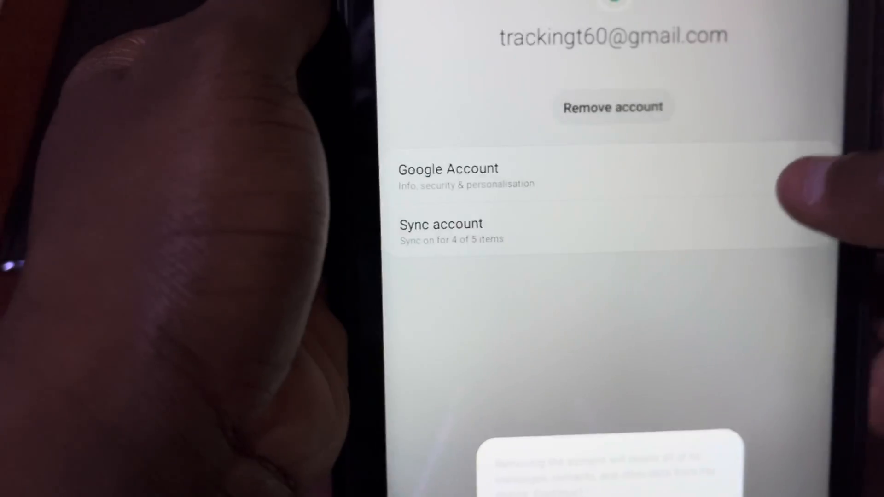
{"action": "left_click", "coordinate": [613, 107]}
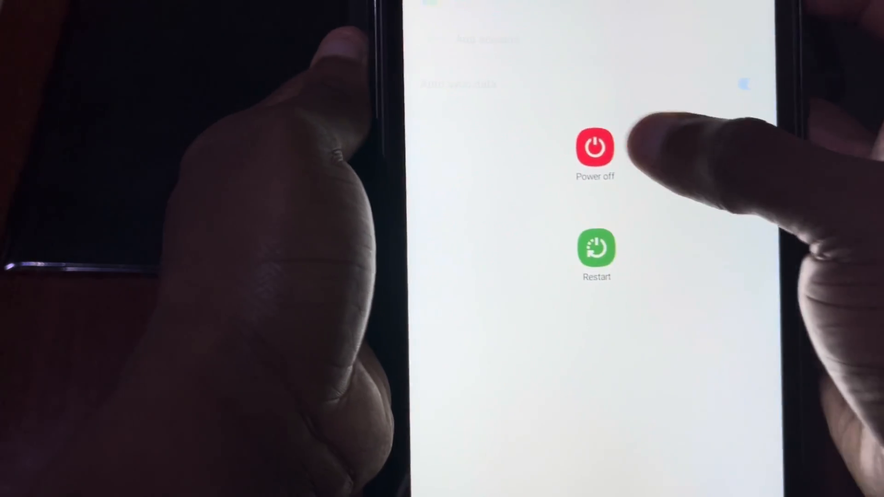
- Choose Power off from the tablet's power menu
{"action": "left_click", "coordinate": [596, 249]}
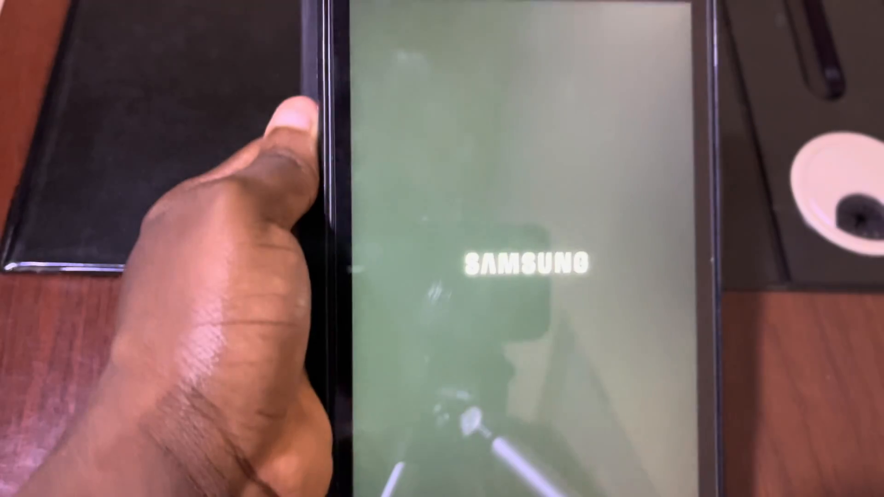